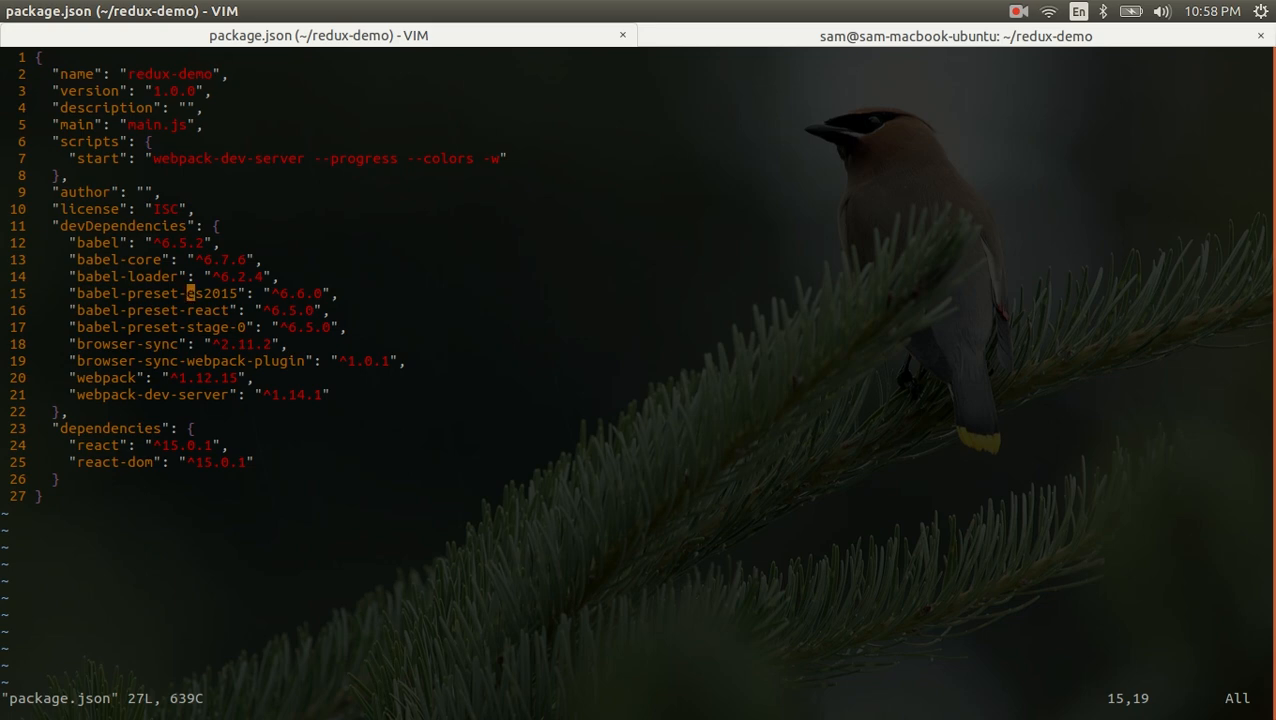
# Open webpack.config.js with :e and highlight the babel-loader line
pyautogui.press('j')
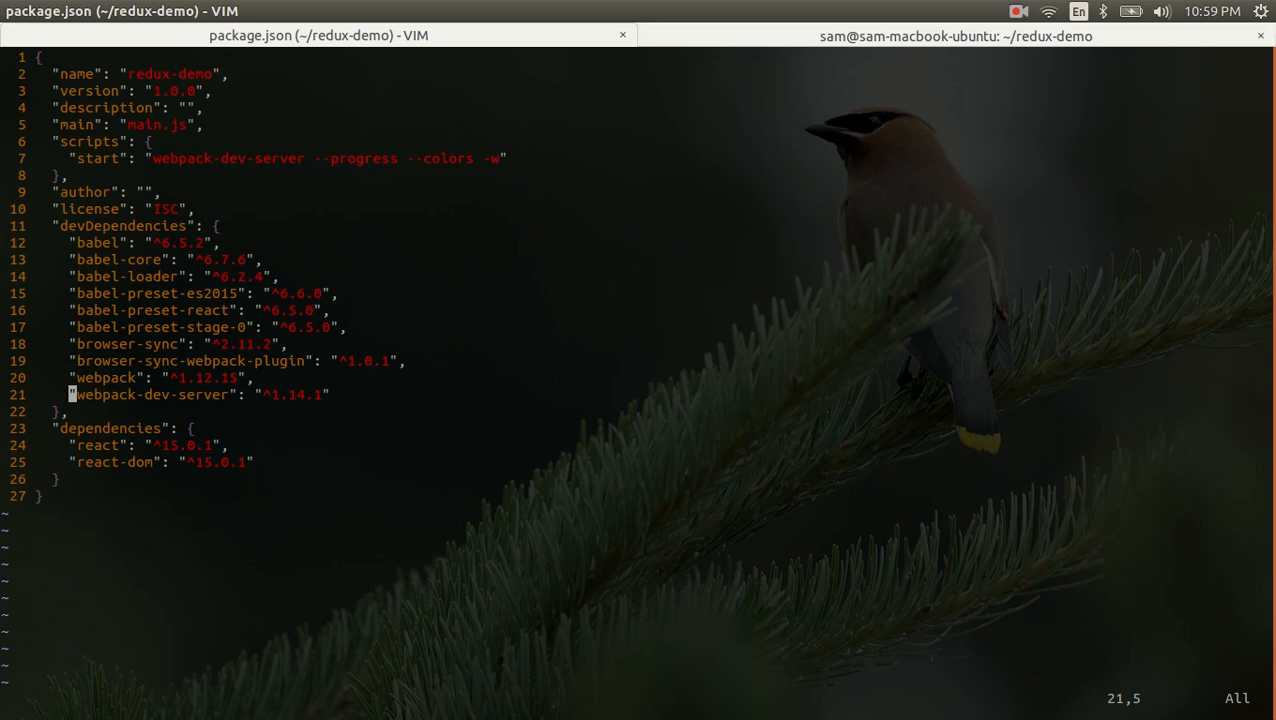
pyautogui.write(':e')
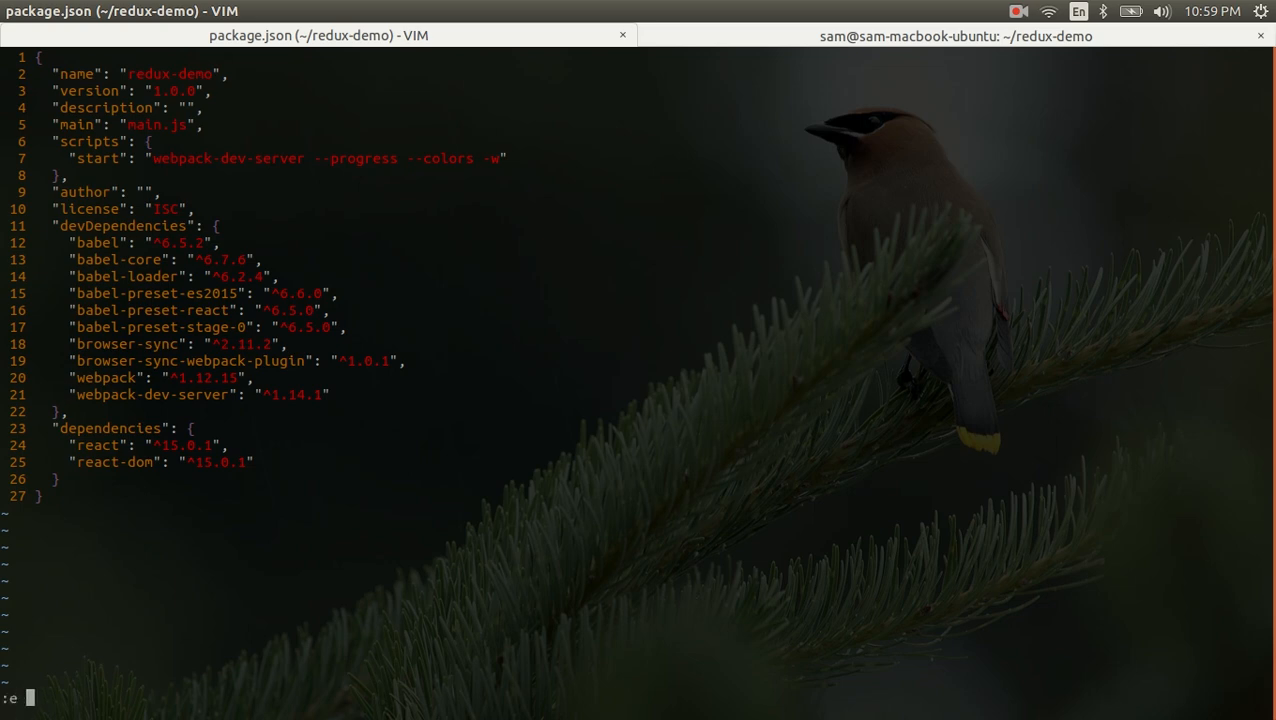
pyautogui.write('webpack.config.js')
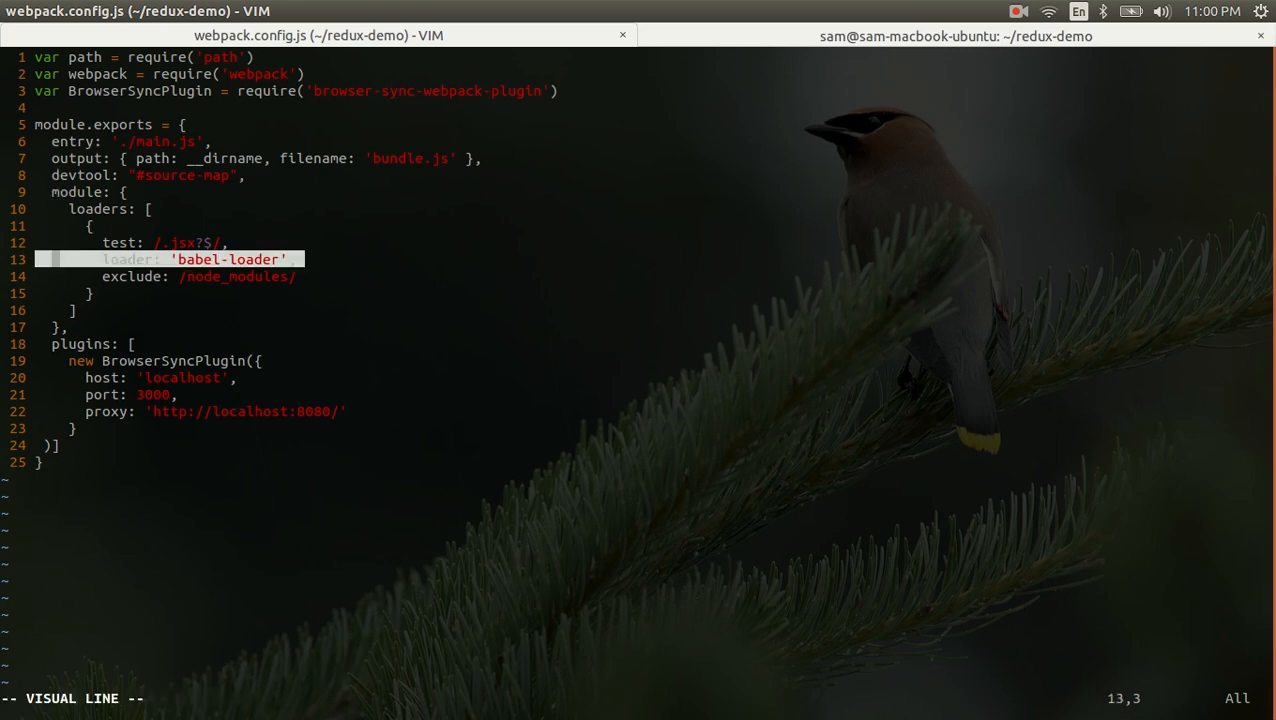
pyautogui.press('Escape')
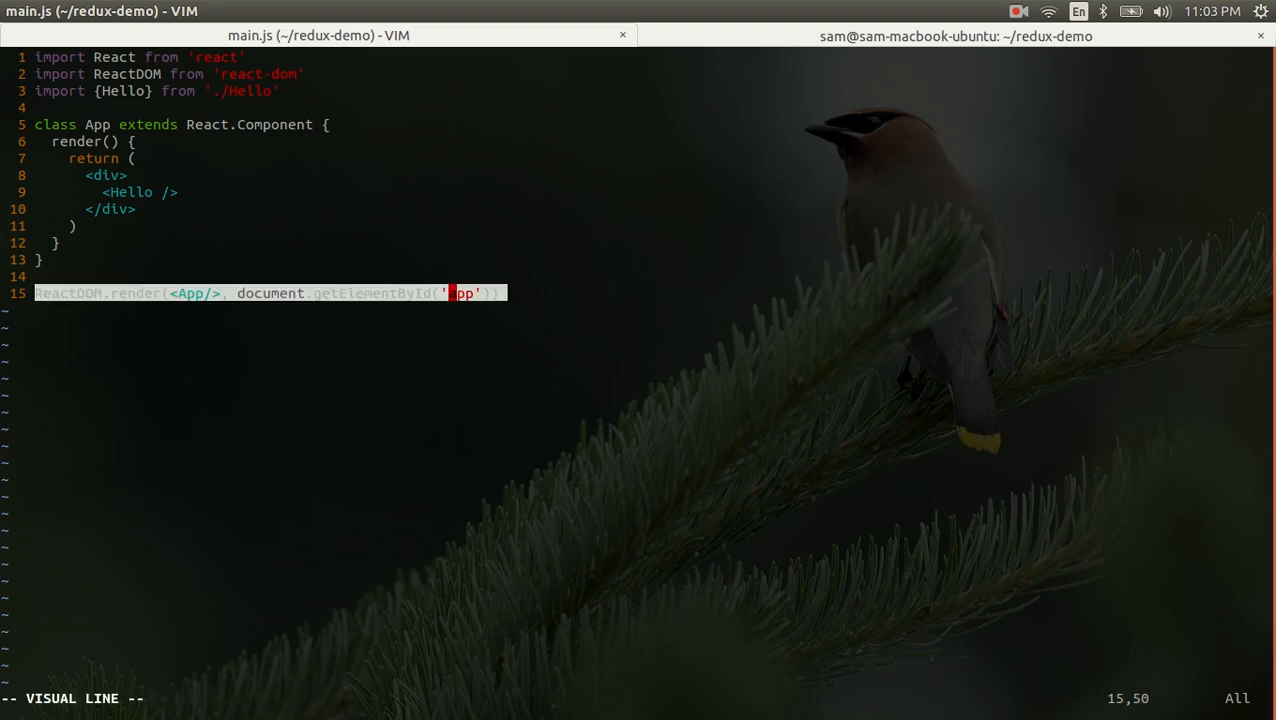
# Highlight the ReactDOM.render line that mounts App into the app element
pyautogui.press('Escape')
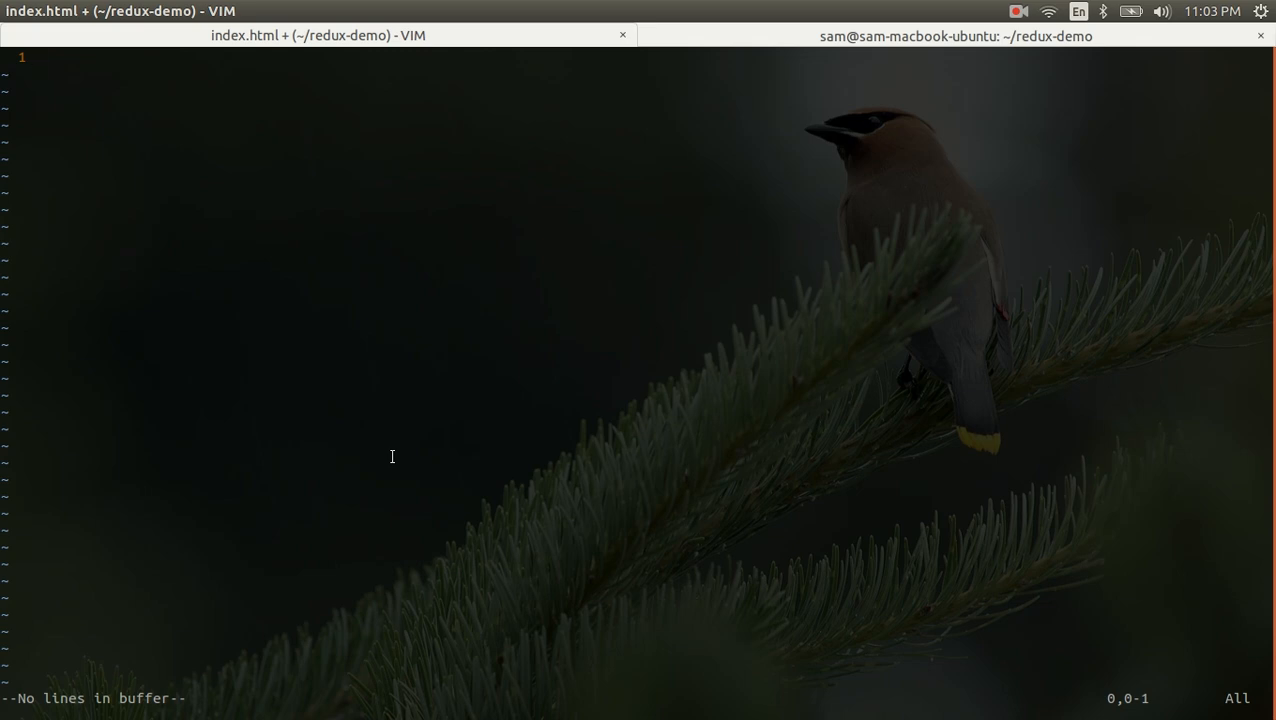
# Enter the HTML markup with the Hello React title, app div and bundle.js script, then save with :w
pyautogui.press('i')
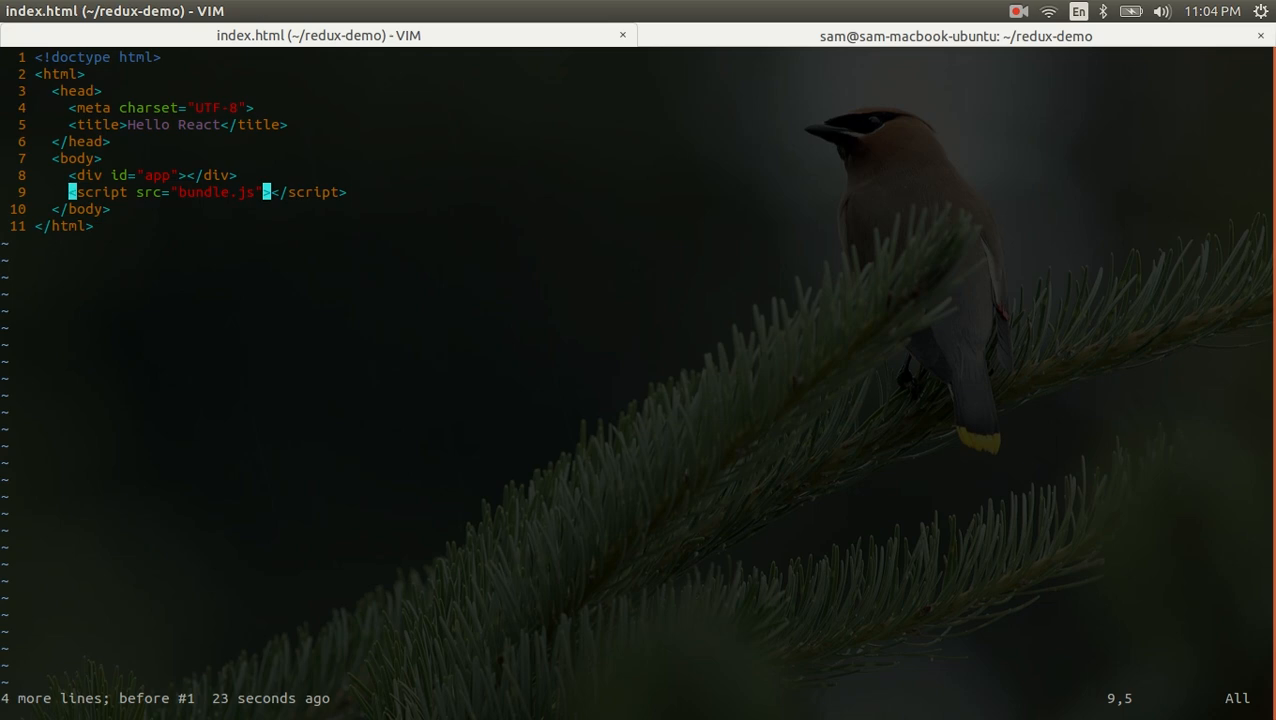
pyautogui.press(':')
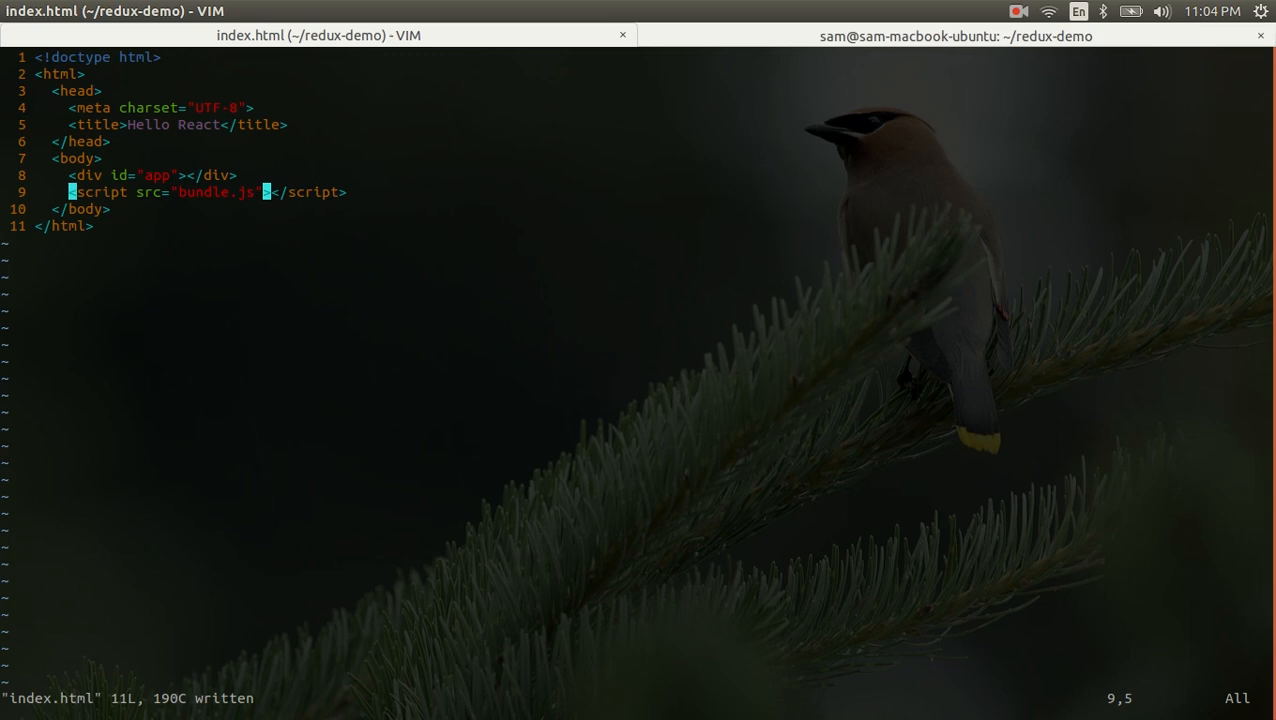
pyautogui.write(':e')
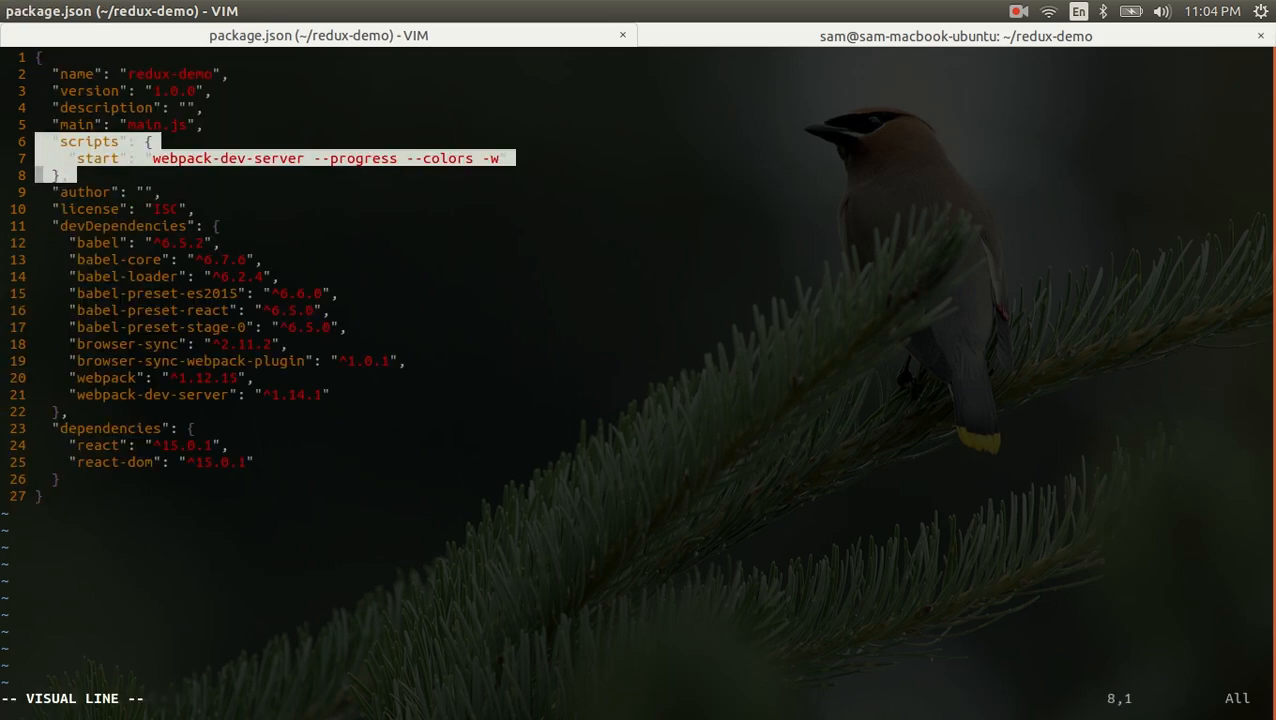
# Highlight the scripts block in package.json and enter npm start at the terminal prompt
pyautogui.press('Escape')
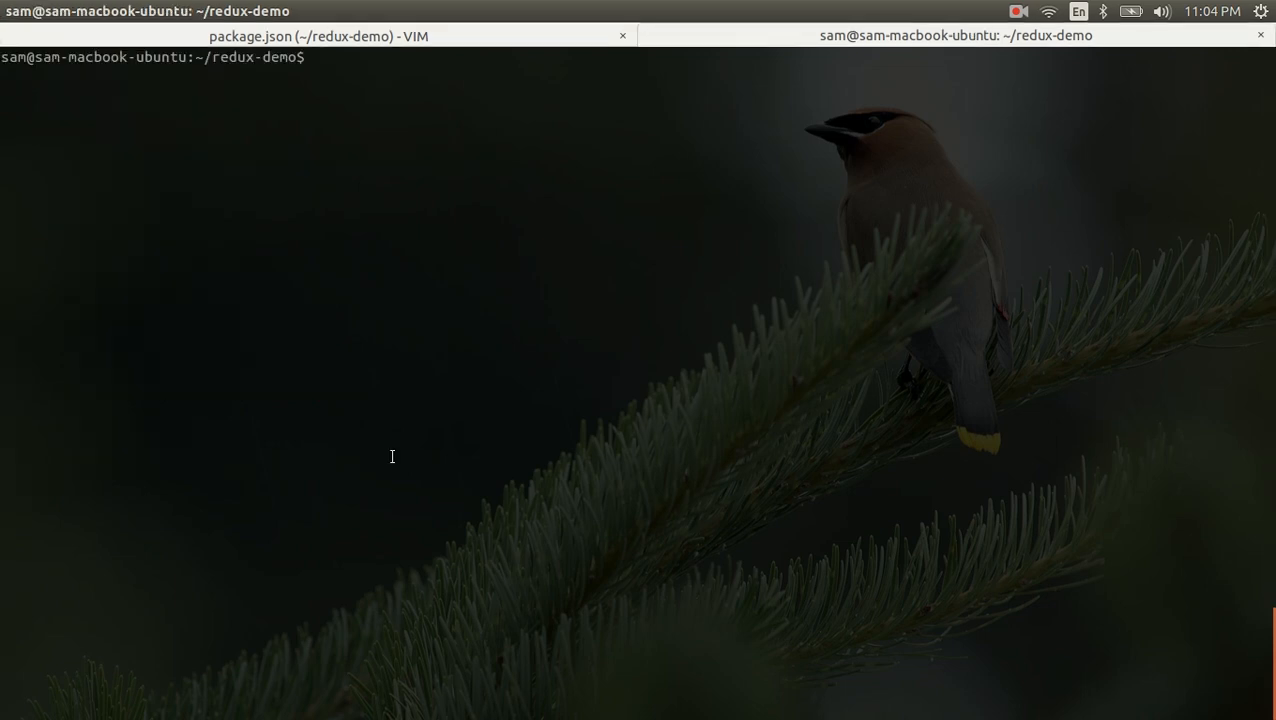
pyautogui.write('npm start')
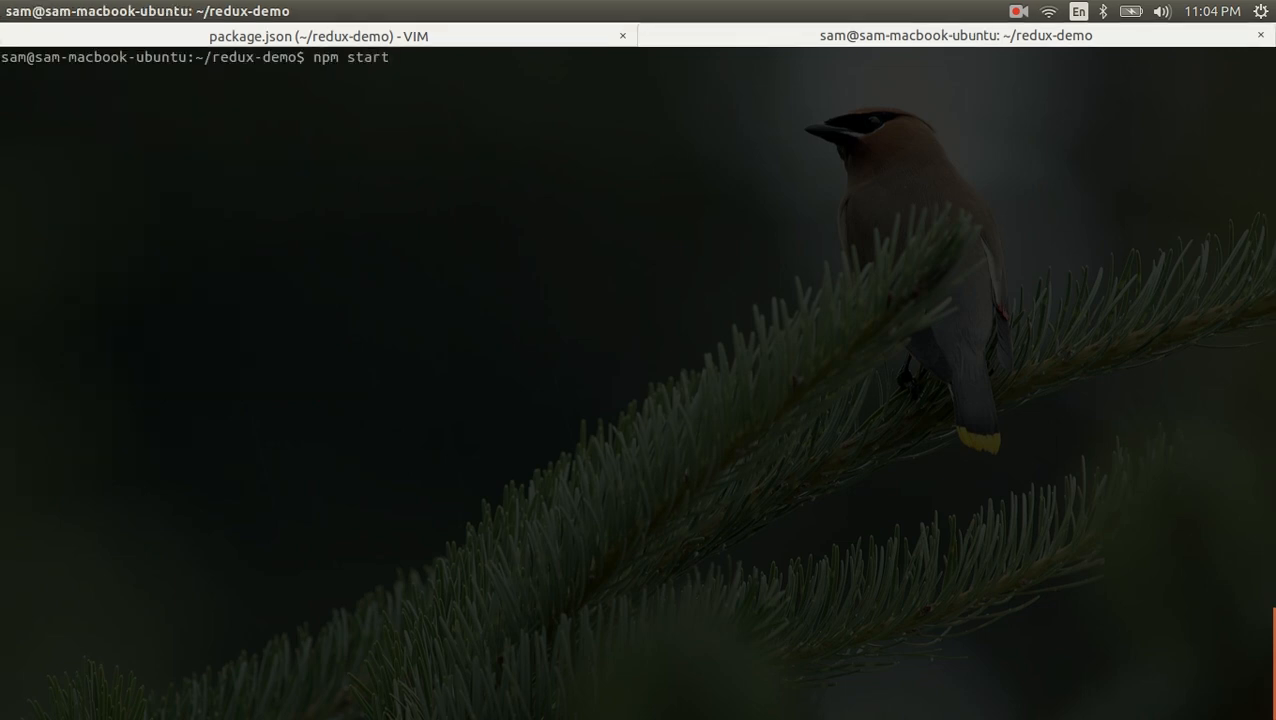